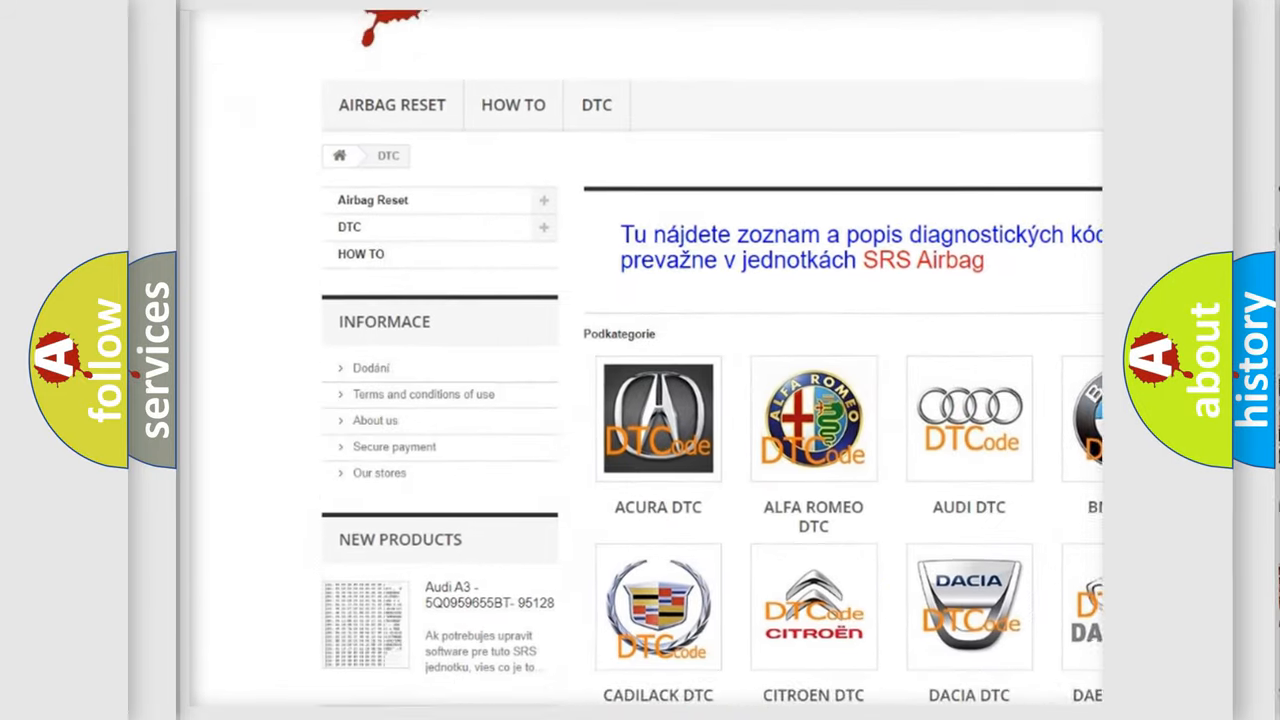
scroll("down", 3)
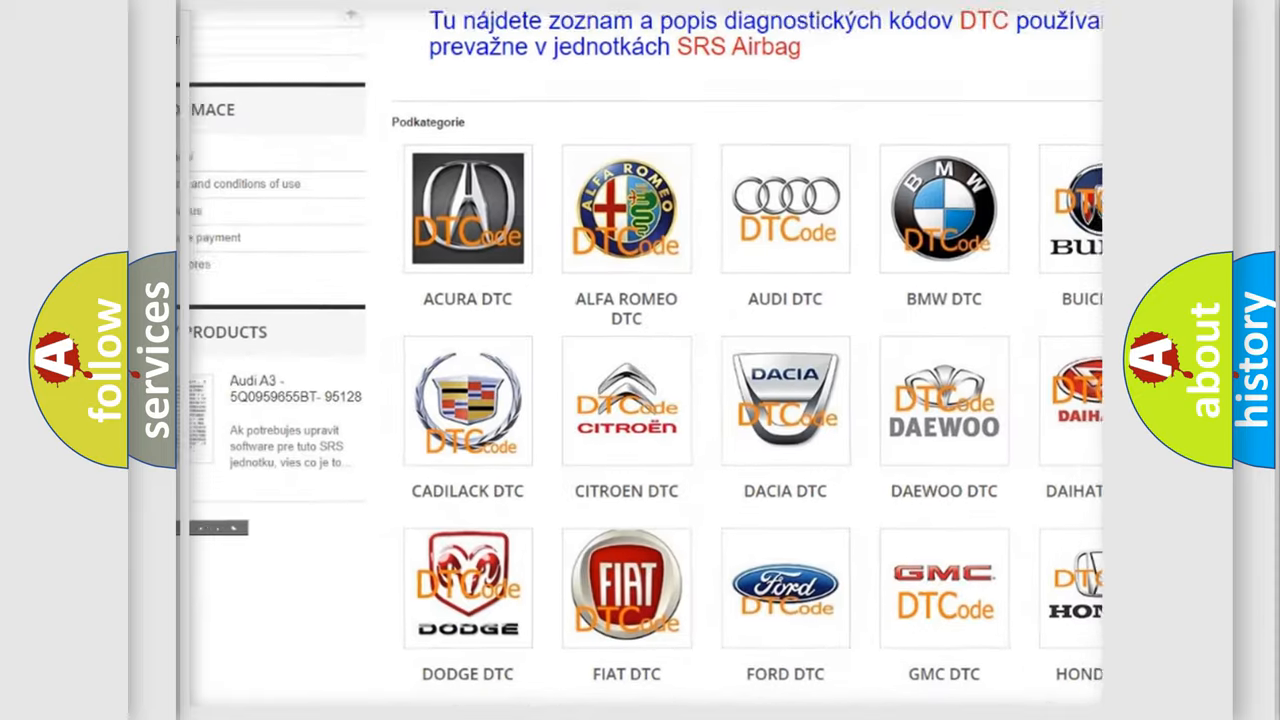
scroll("down", 3)
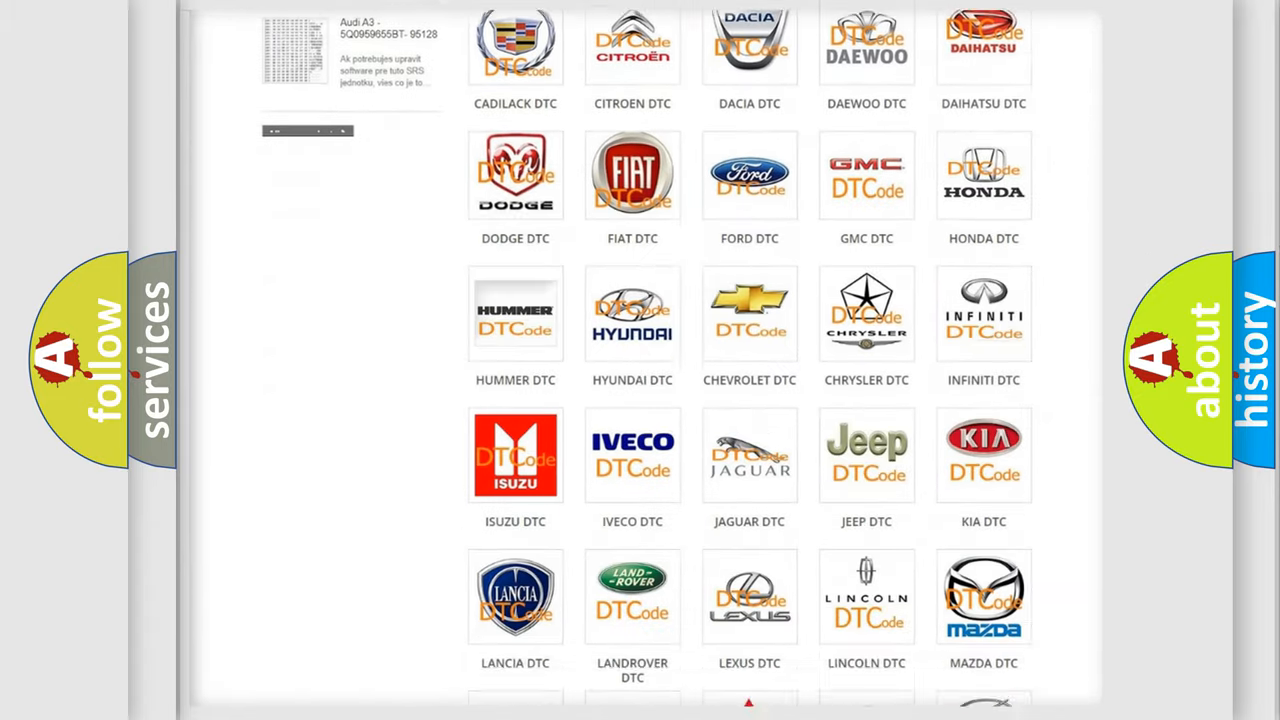
scroll("down", 3)
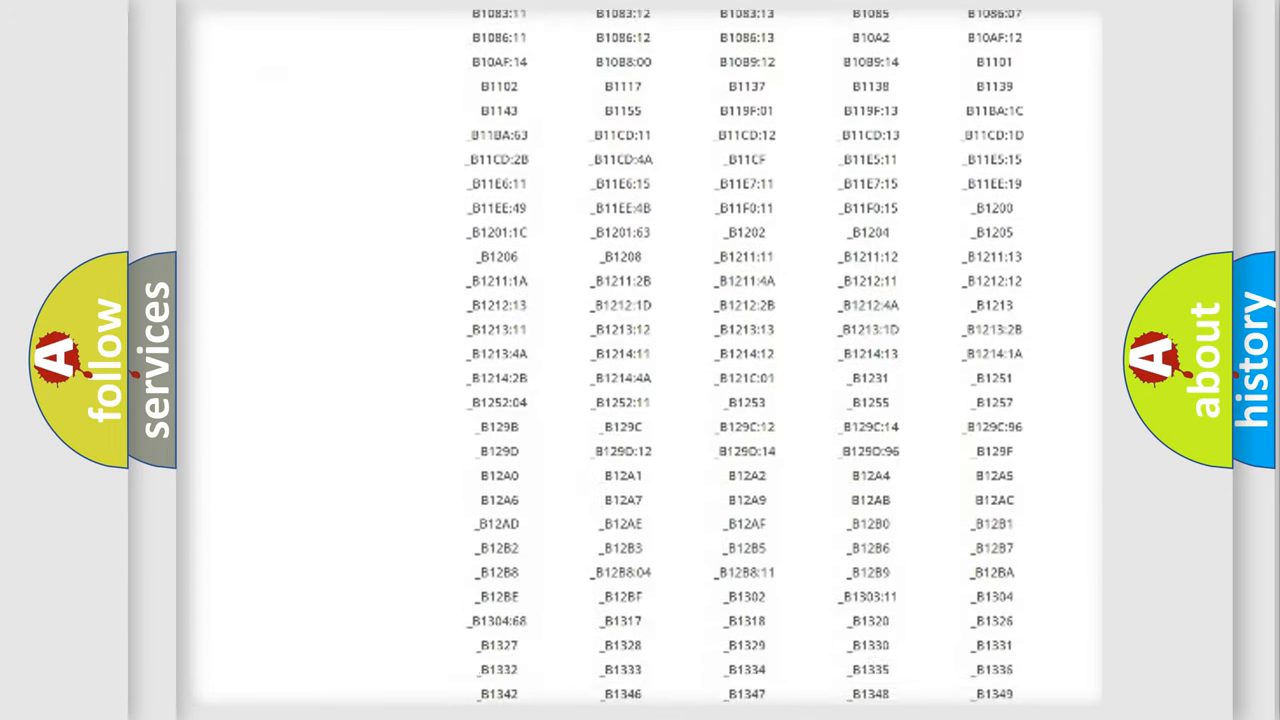
scroll("down", 3)
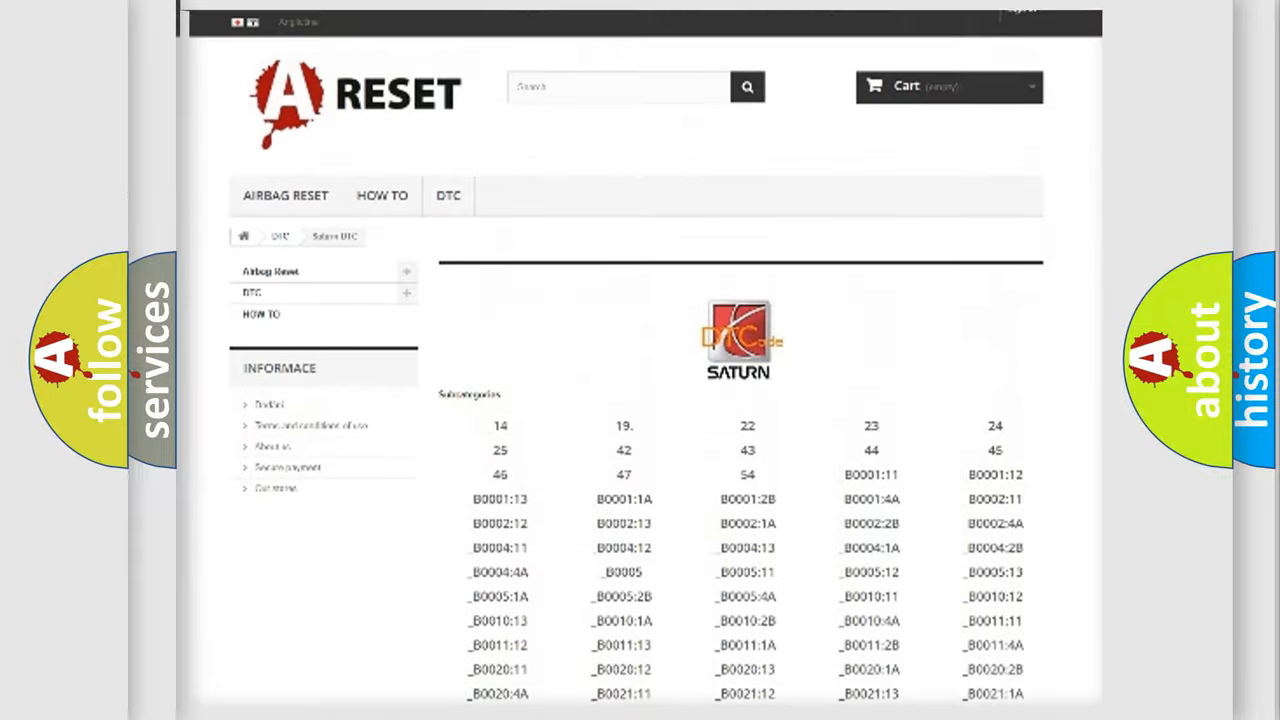
scroll("up", 3)
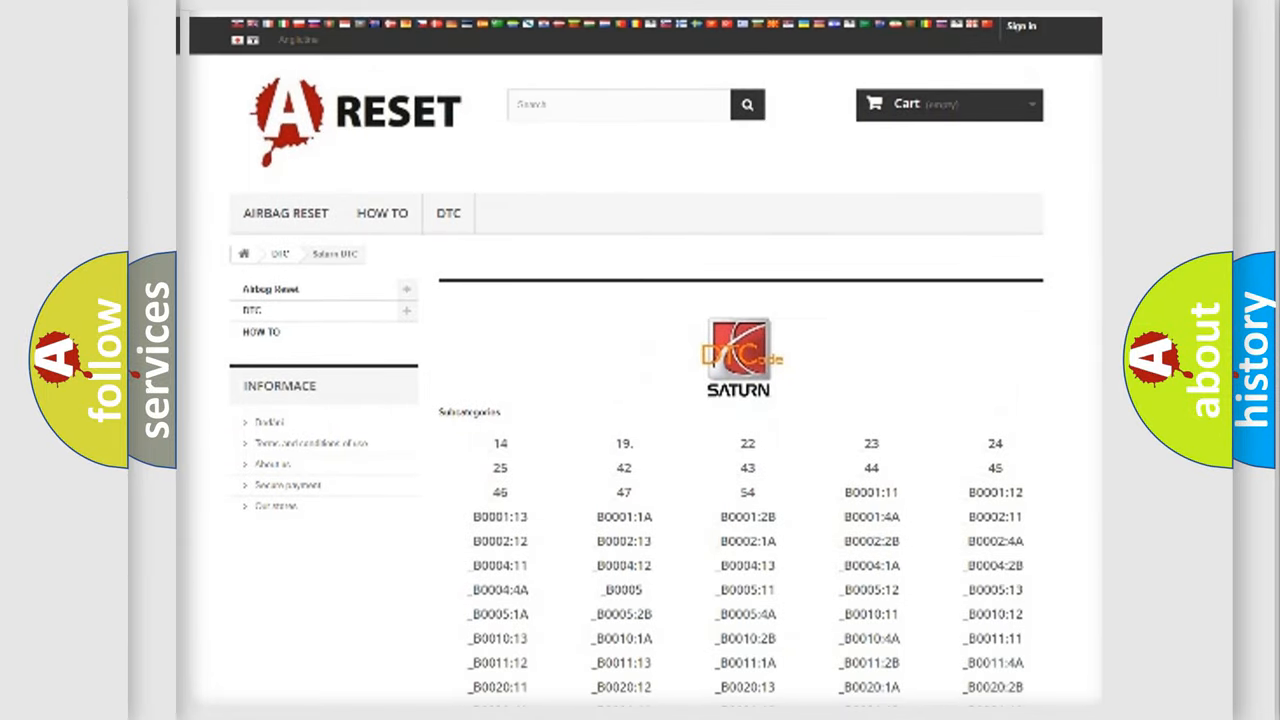